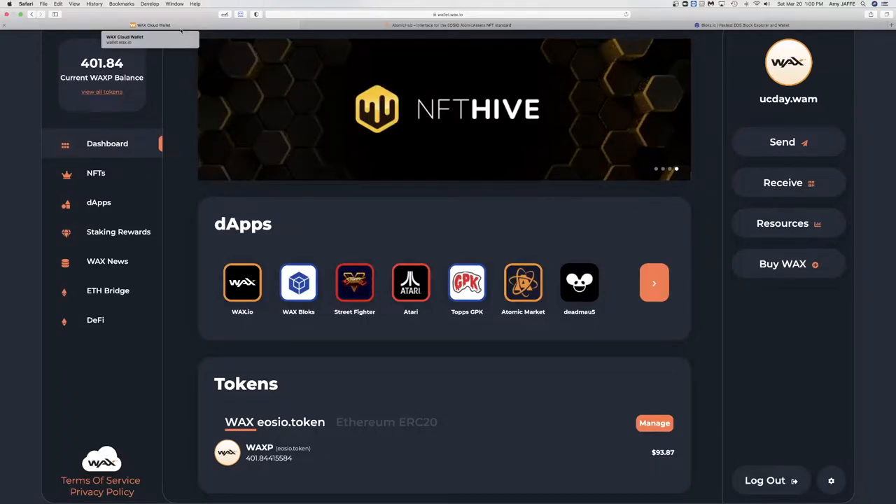
View the account's CPU 1%, NET under 1% and RAM 68% network resources
click(781, 222)
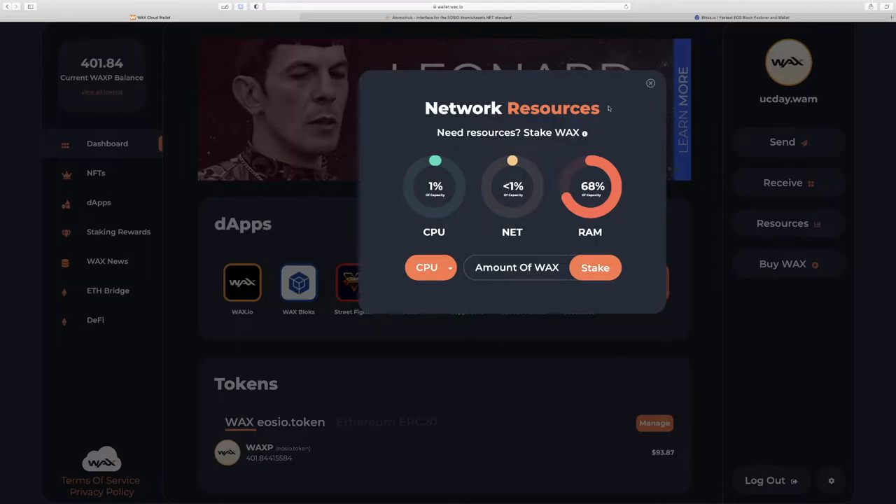
mouse_move(561, 101)
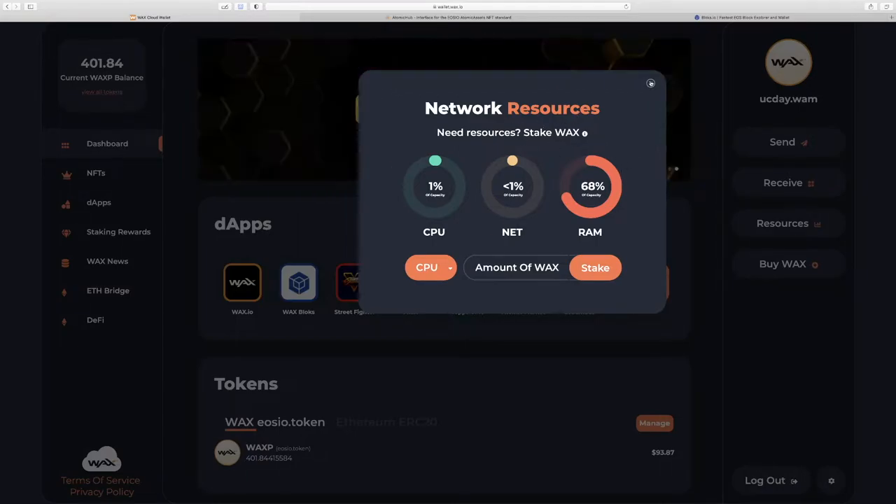
mouse_move(548, 241)
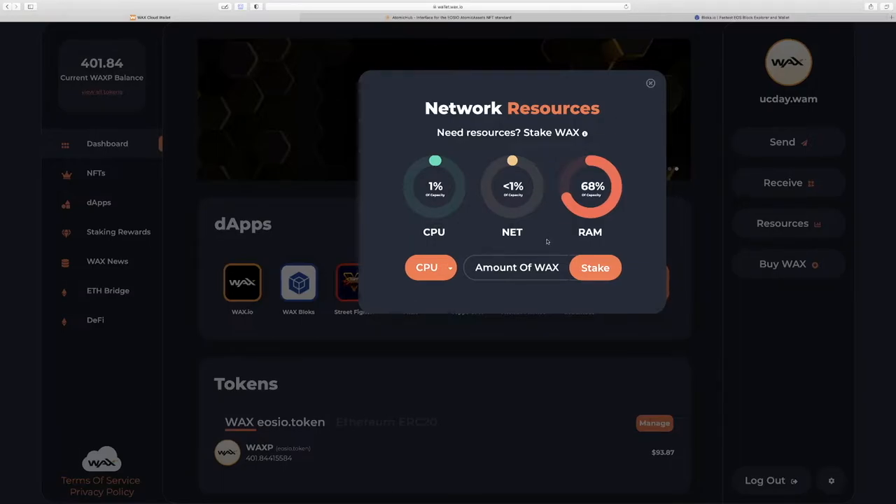
mouse_move(848, 273)
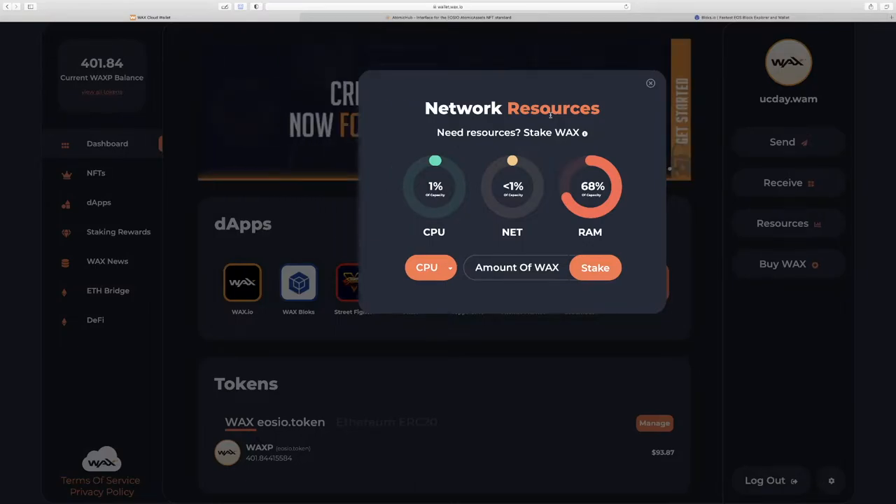
click(431, 266)
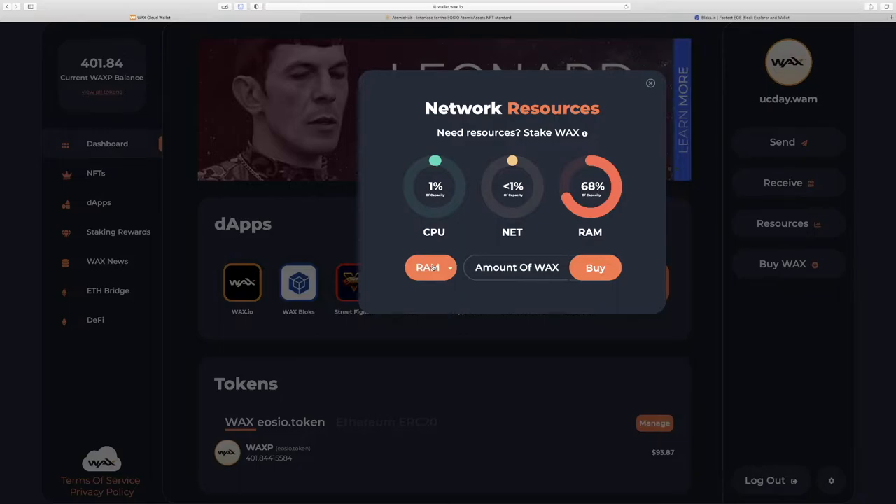
mouse_move(510, 250)
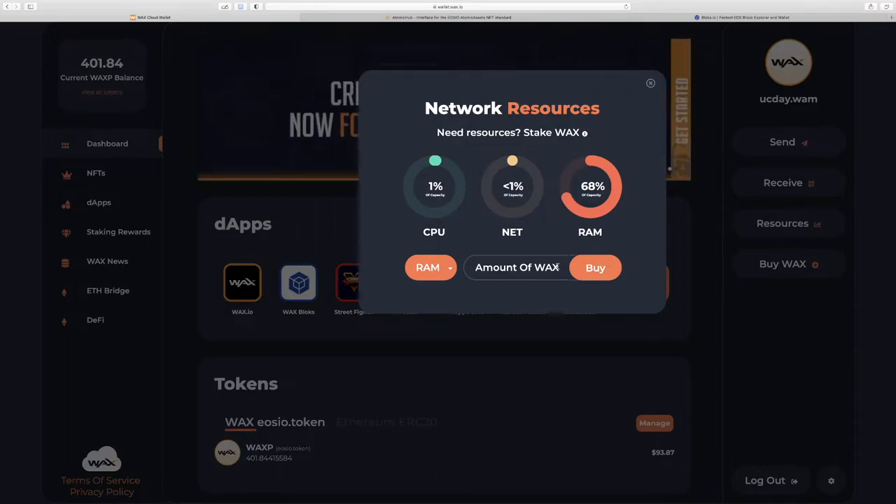
click(650, 84)
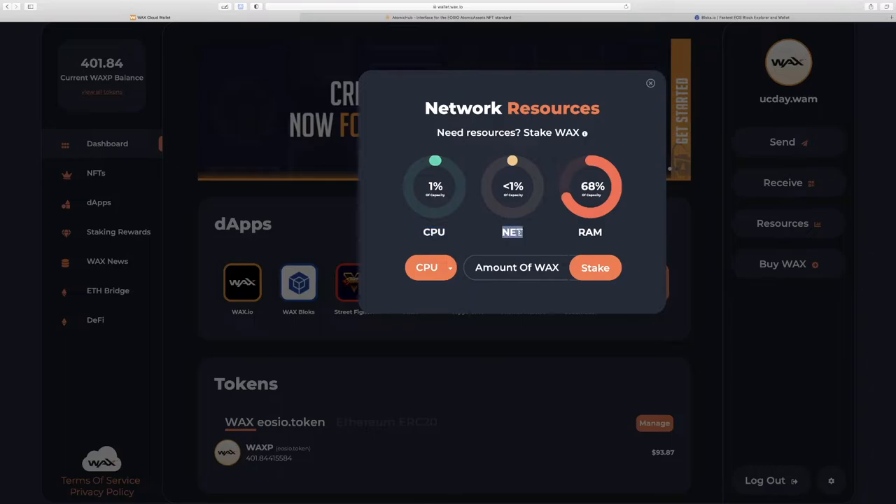
mouse_move(465, 187)
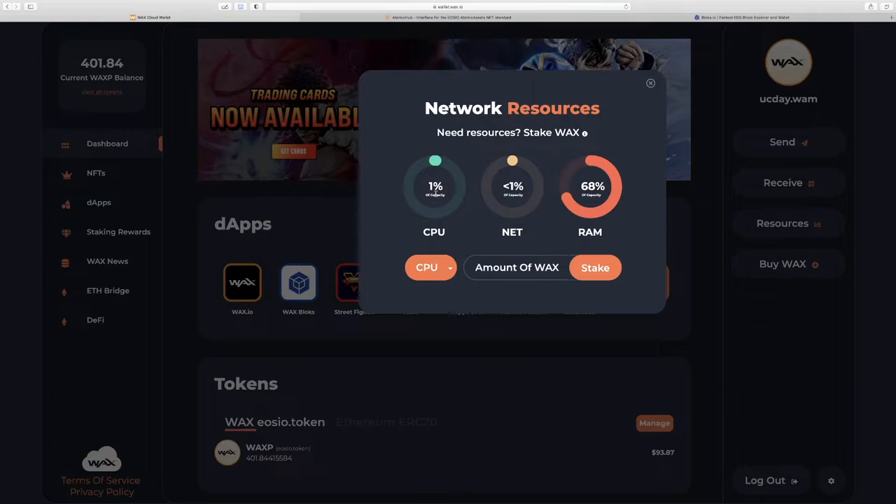
mouse_move(470, 221)
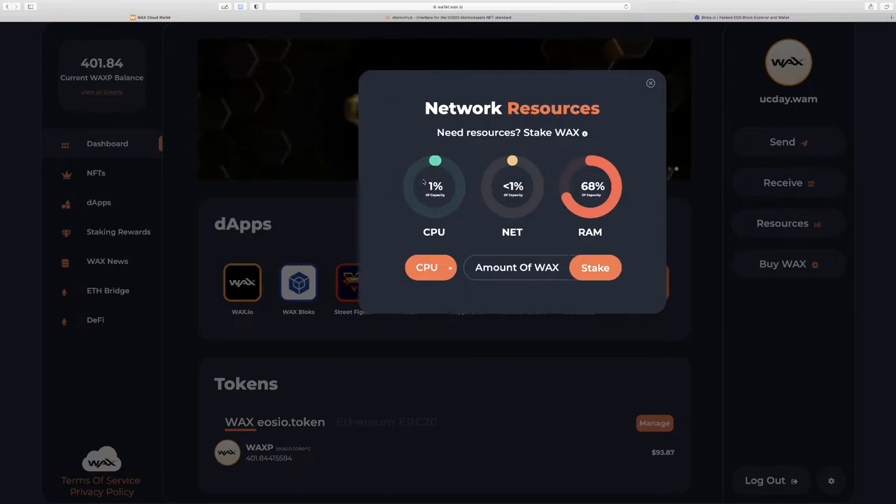
mouse_move(403, 143)
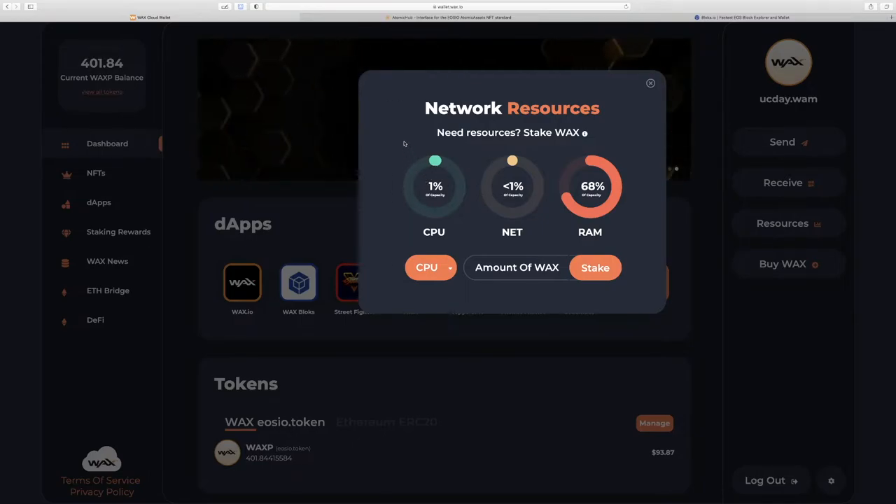
mouse_move(546, 249)
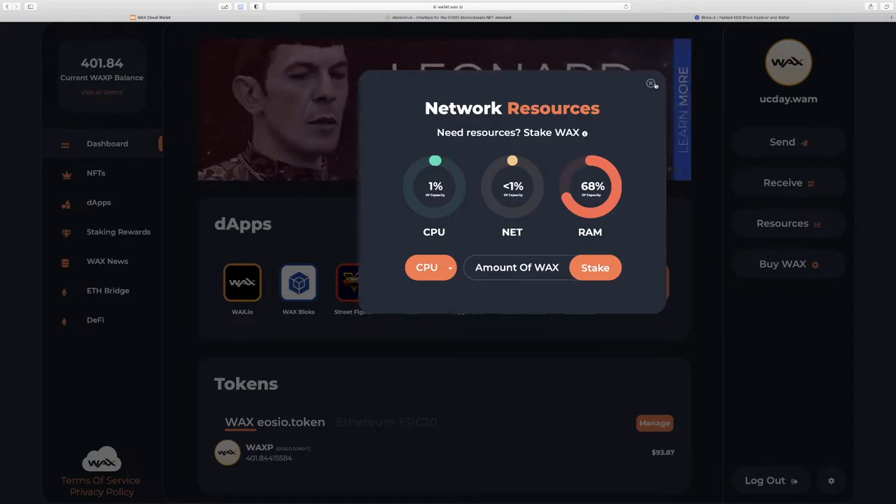
Reach the EOSIO article's 'Error 1: Insufficient CPU Available' section in the browser
click(778, 17)
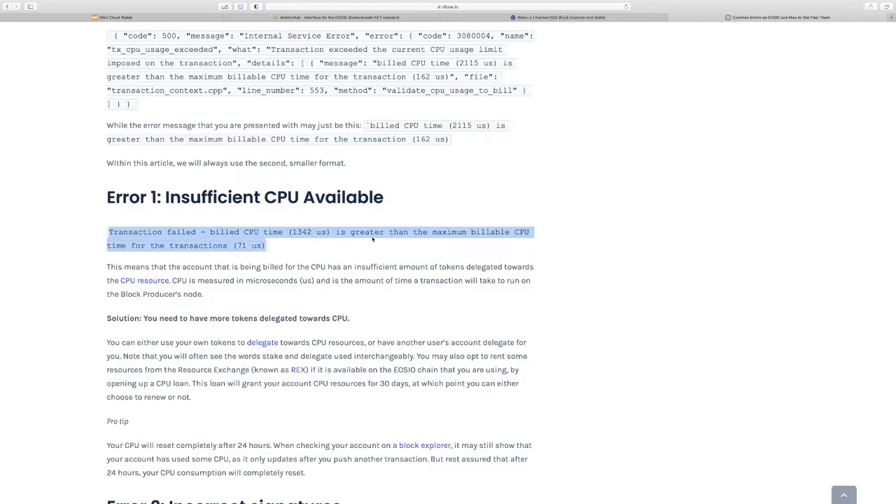
mouse_move(223, 227)
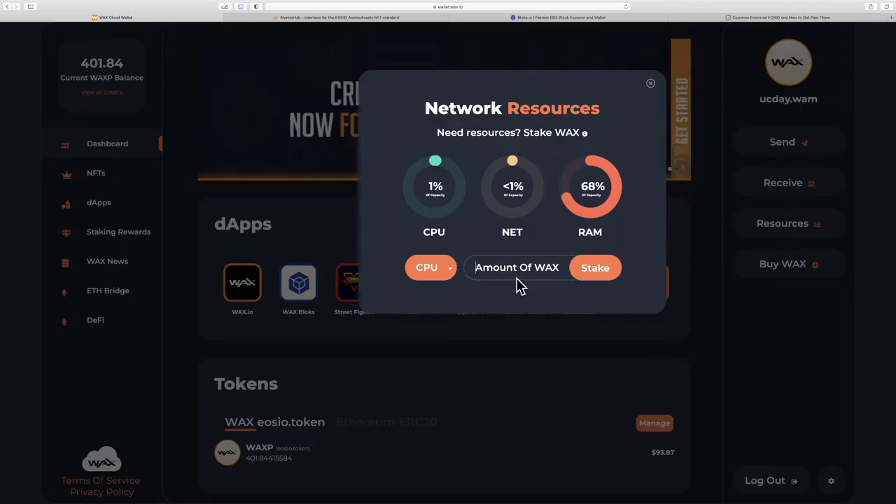
Switch the resource dropdown to NET, then close the Network Resources panel
click(431, 268)
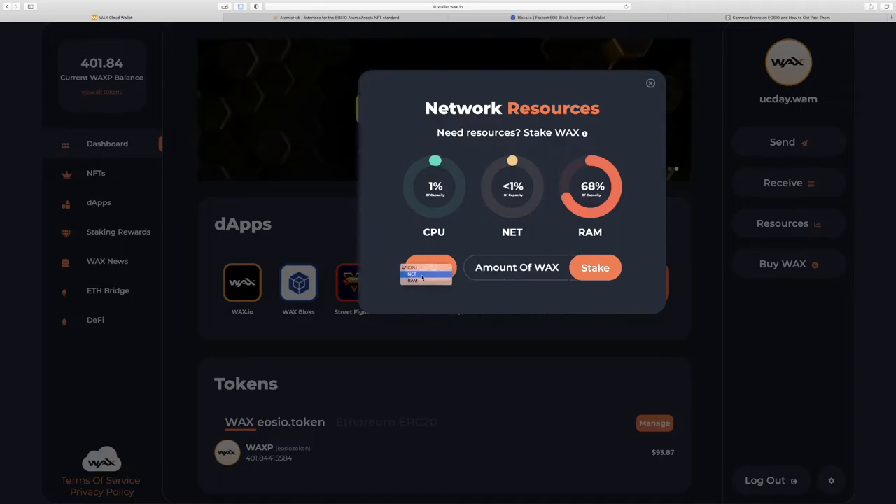
click(426, 277)
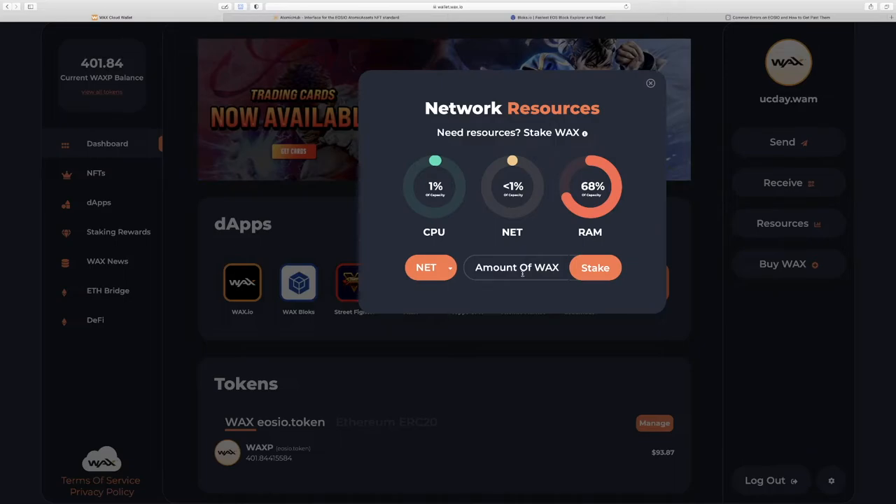
click(650, 82)
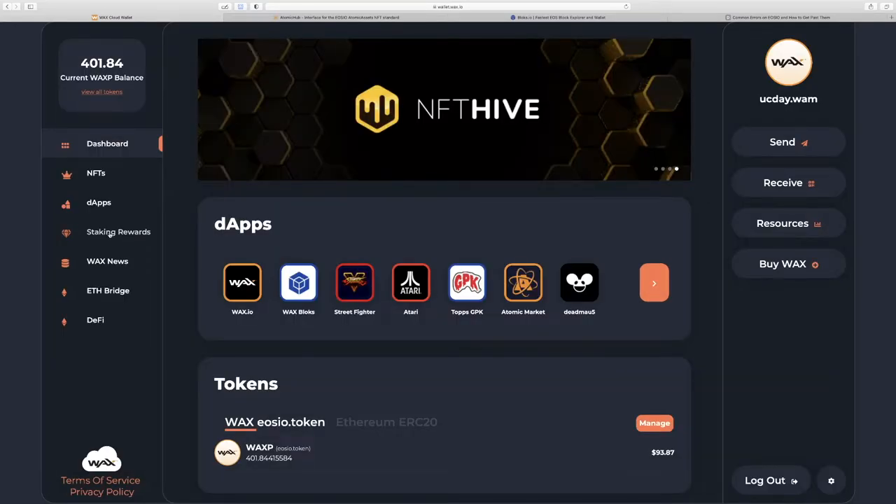
Show Staking Rewards with about 1.48 WAX staked and 0.00089533 WAX claimable, highlighting the staked amount
click(118, 233)
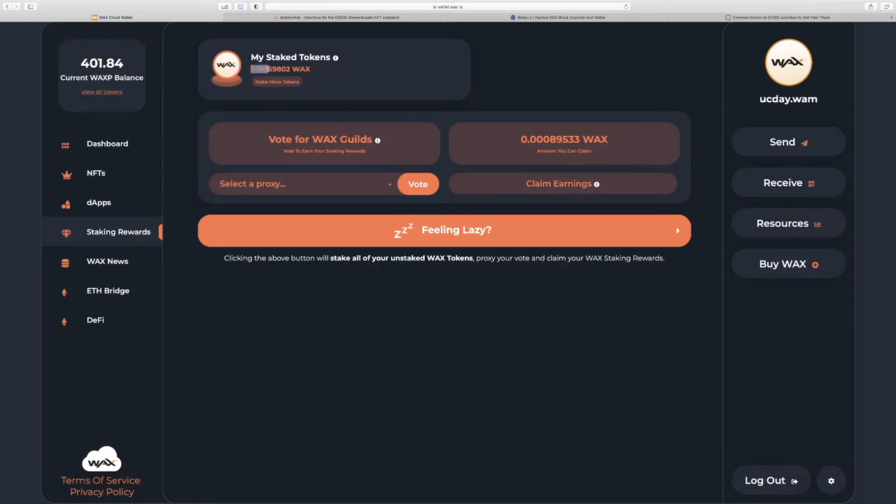
double_click(287, 68)
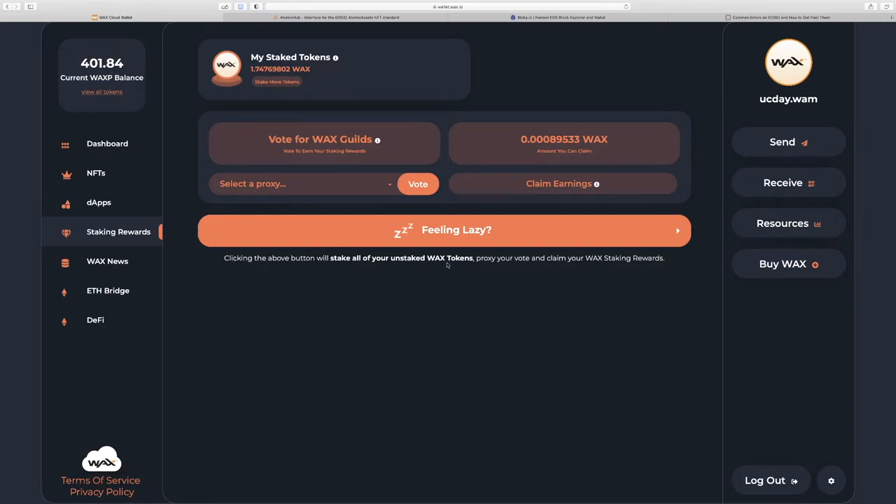
mouse_move(538, 266)
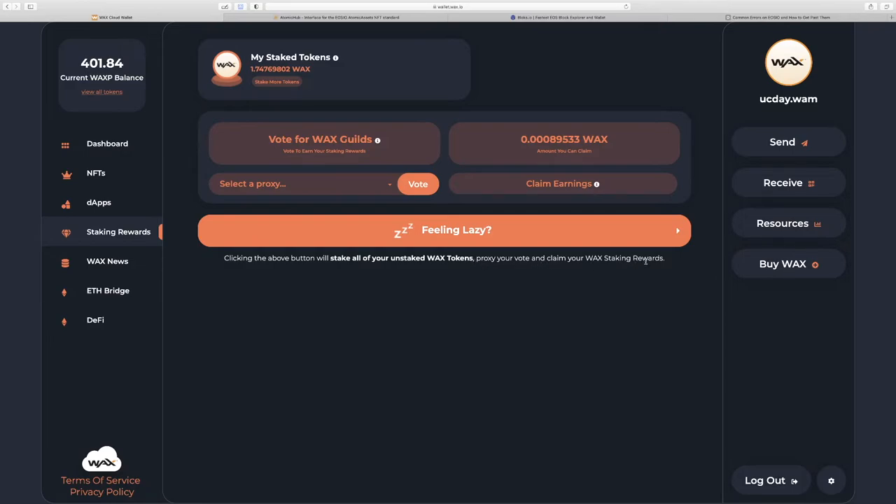
mouse_move(204, 326)
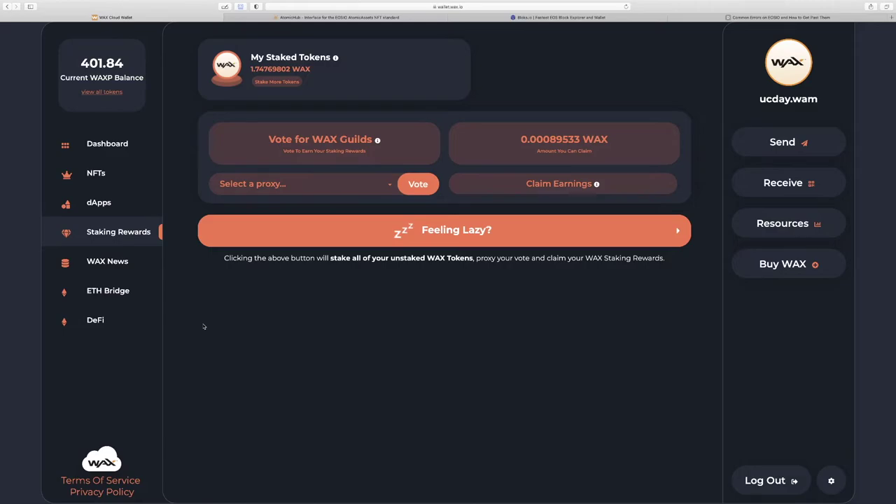
mouse_move(486, 258)
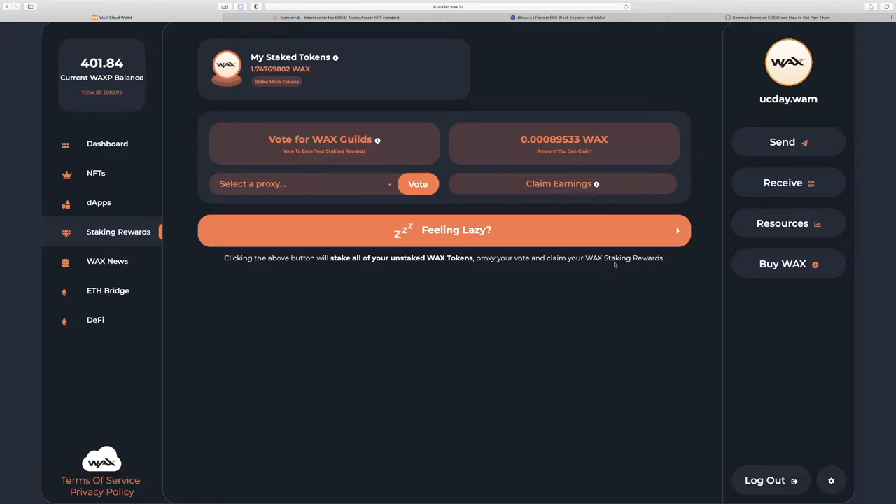
mouse_move(521, 325)
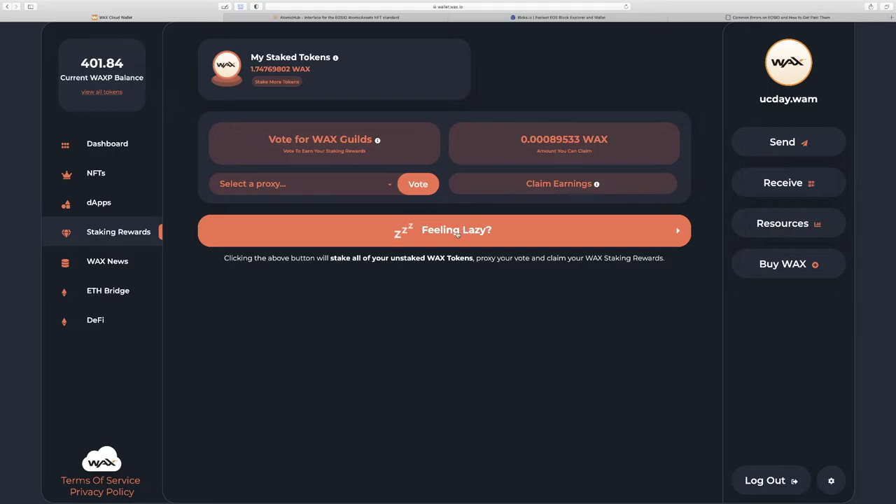
Review CPU, NET and RAM usage in Network Resources, then close the panel
click(444, 230)
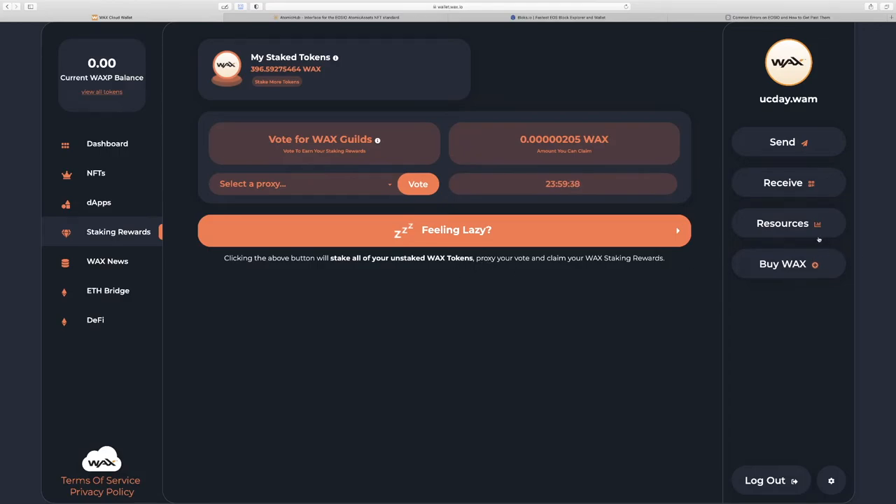
click(782, 222)
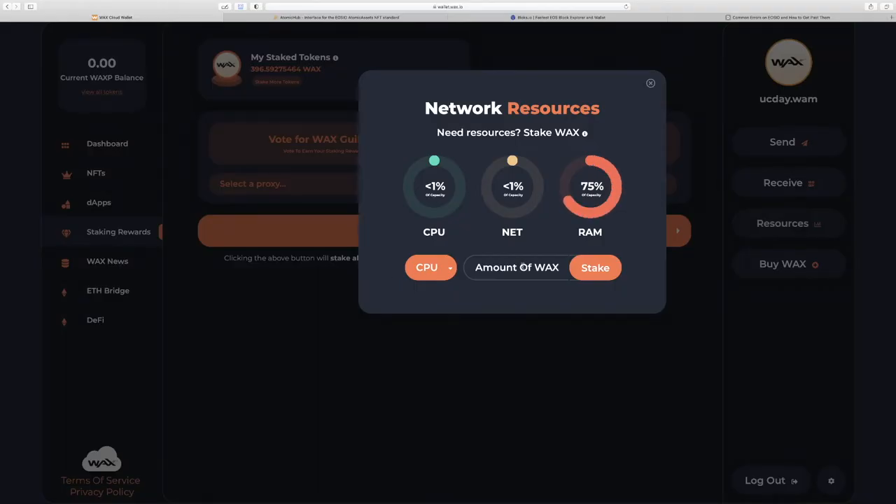
click(517, 267)
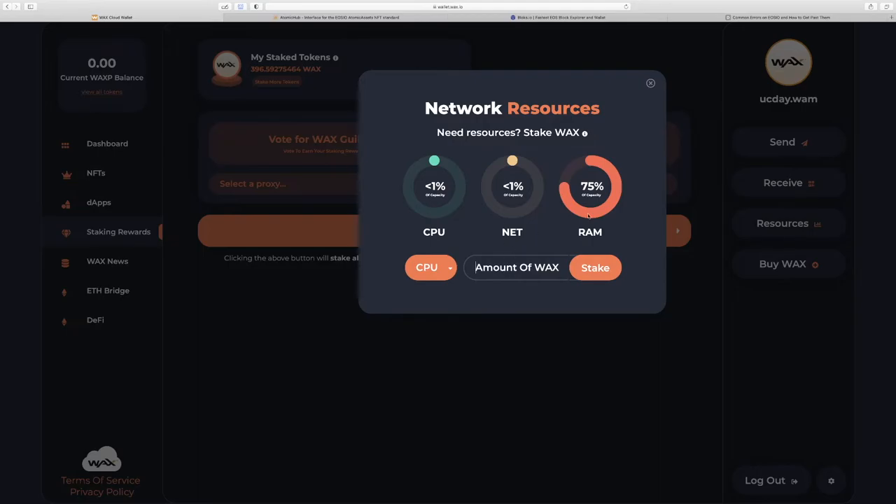
click(650, 84)
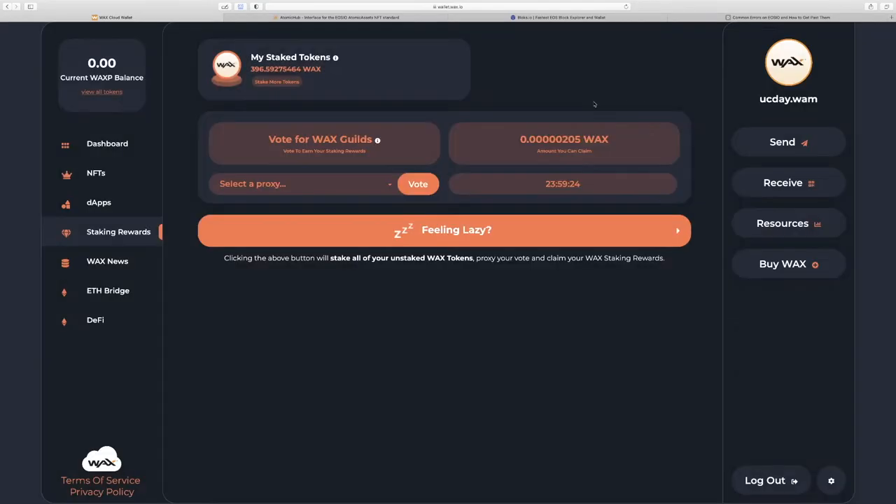
mouse_move(112, 84)
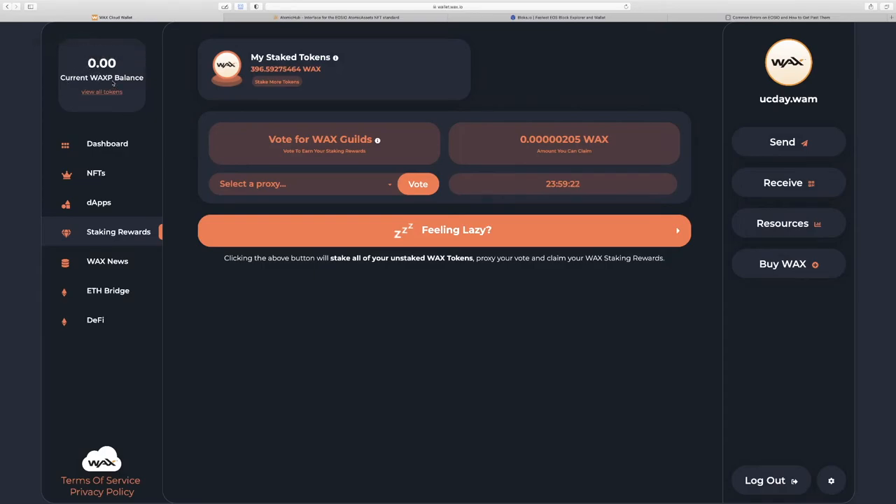
mouse_move(85, 55)
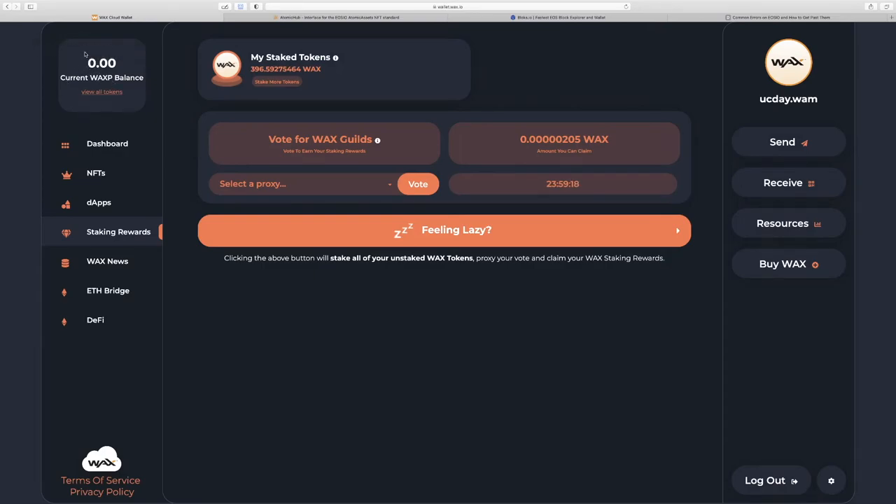
mouse_move(151, 72)
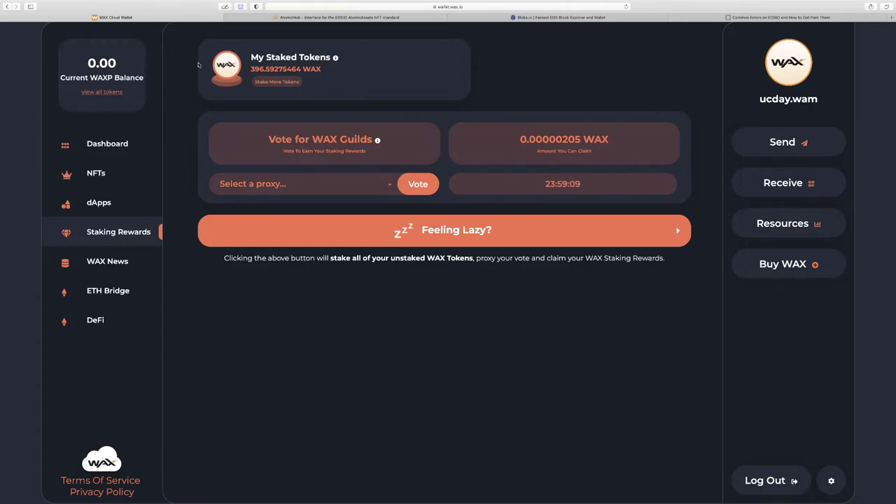
mouse_move(546, 39)
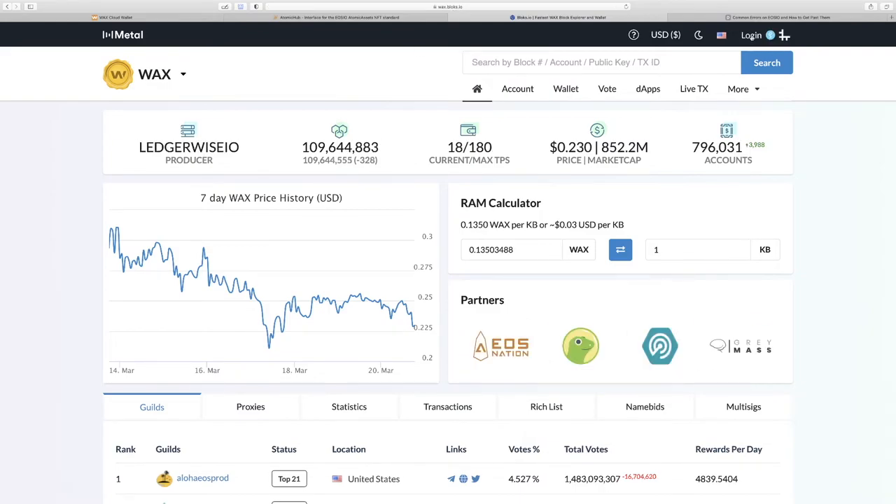
Log into Bloks.io via Cloud Wallet and reach the Stake CPU/NET form showing 0 WAX liquid
click(750, 35)
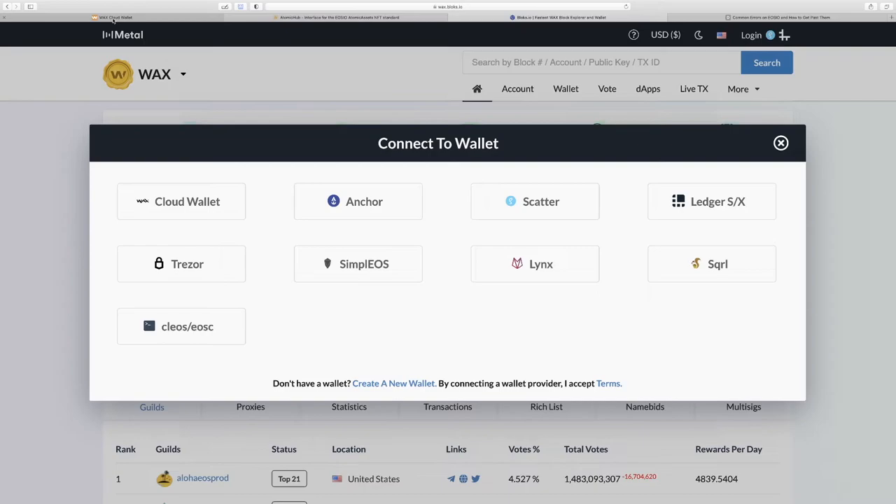
click(181, 201)
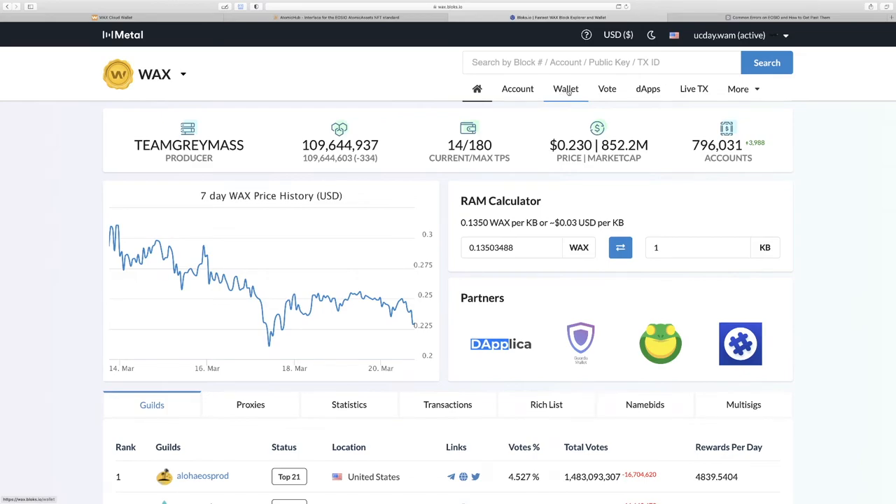
click(566, 90)
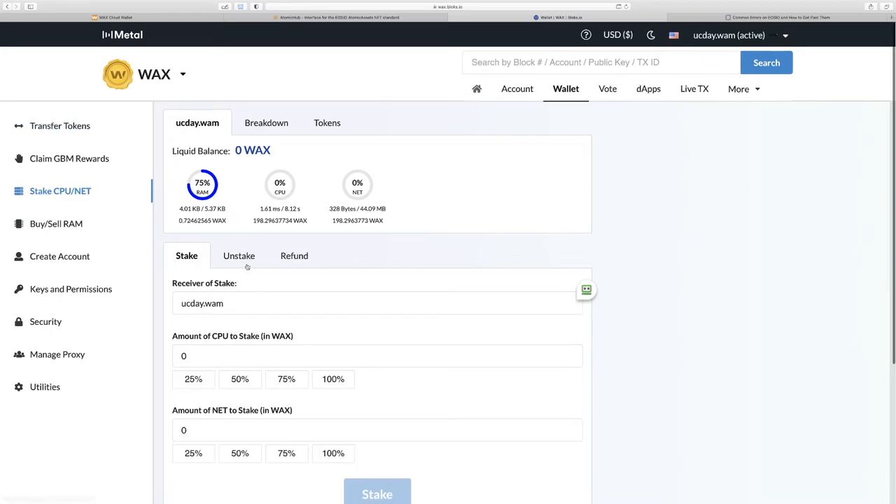
mouse_move(238, 255)
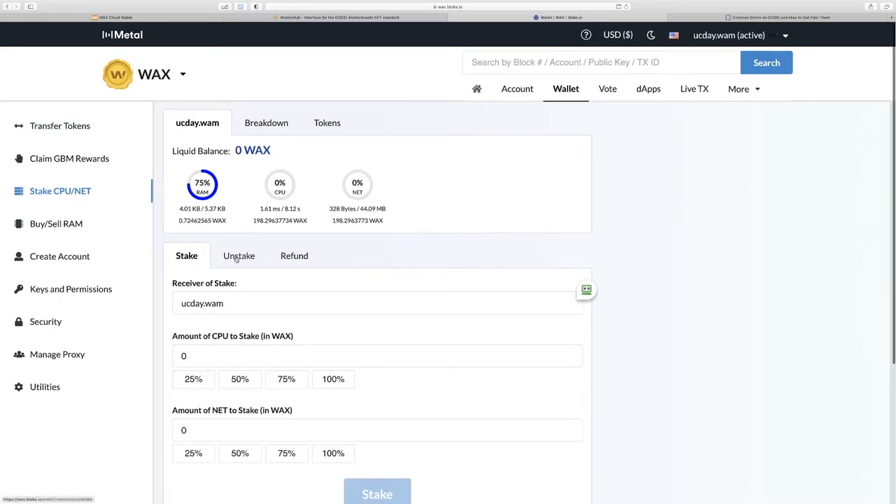
Unstake 100 WAX of CPU and 100 WAX of NET and submit, leaving 200 WAX pending refund
click(238, 255)
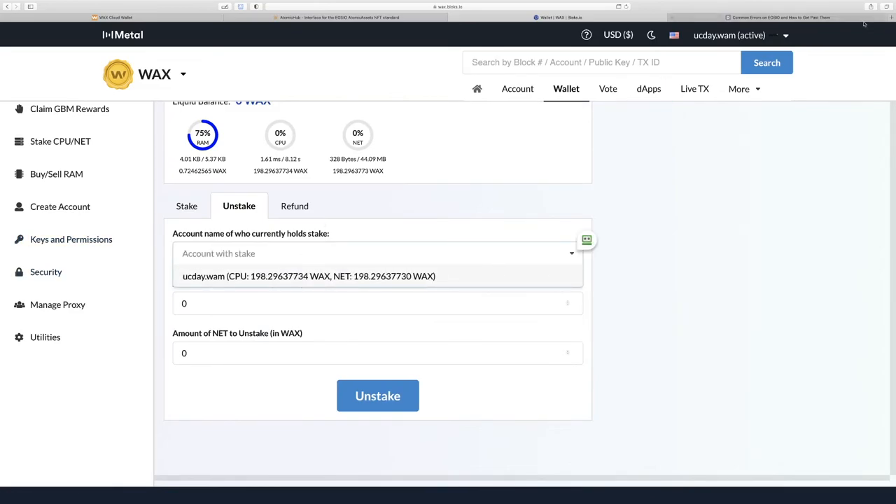
text(1)
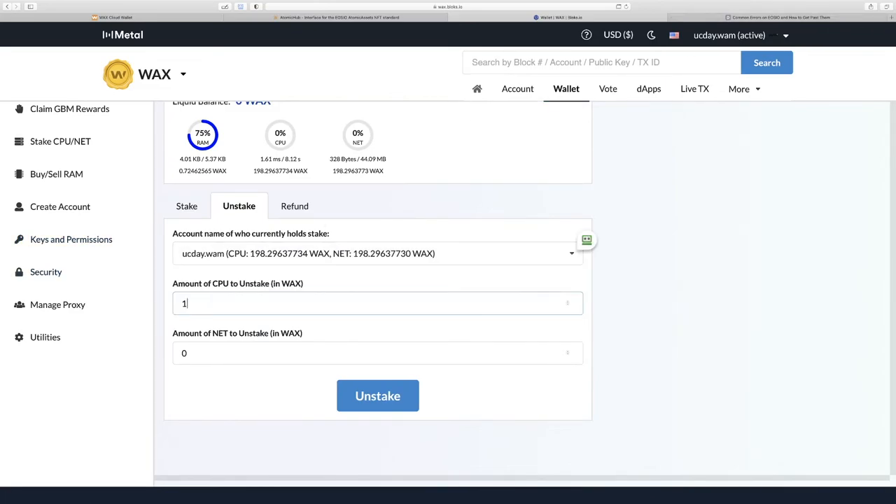
text(00)
click(378, 353)
text(100)
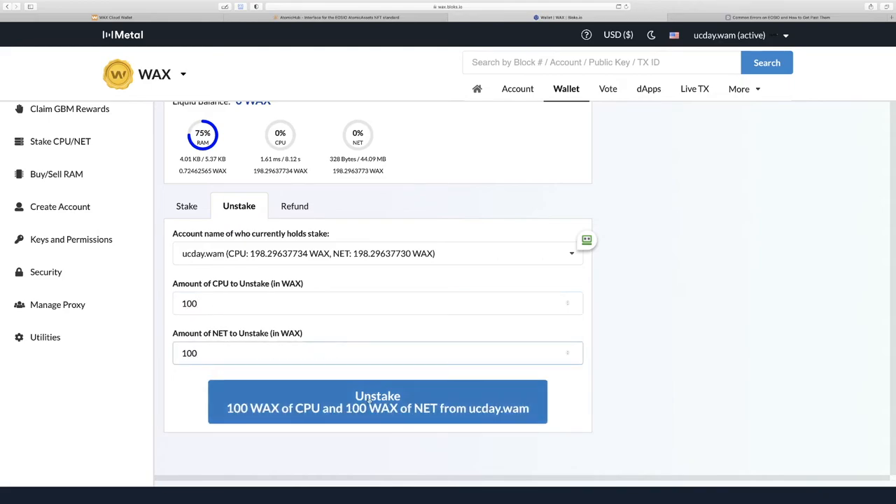
click(378, 401)
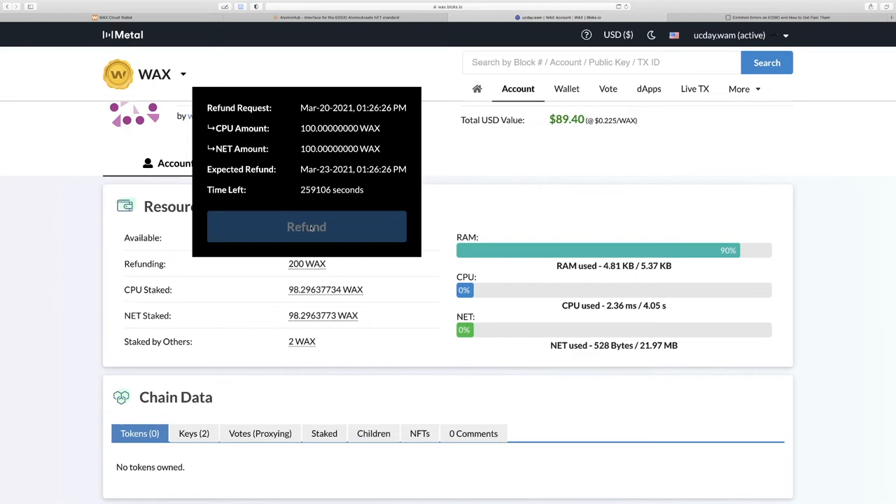
Scroll the Bloks.io account page to the pending 100 WAX CPU and 100 WAX NET refund
scroll(down, 3)
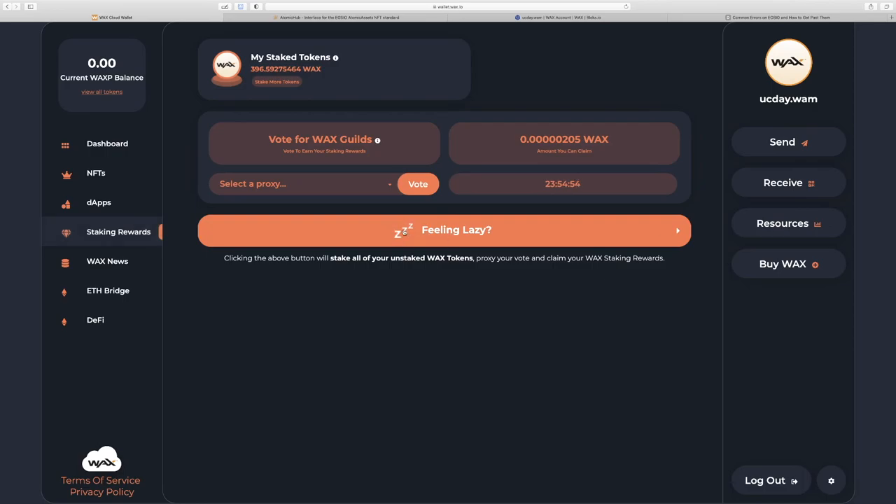
click(781, 223)
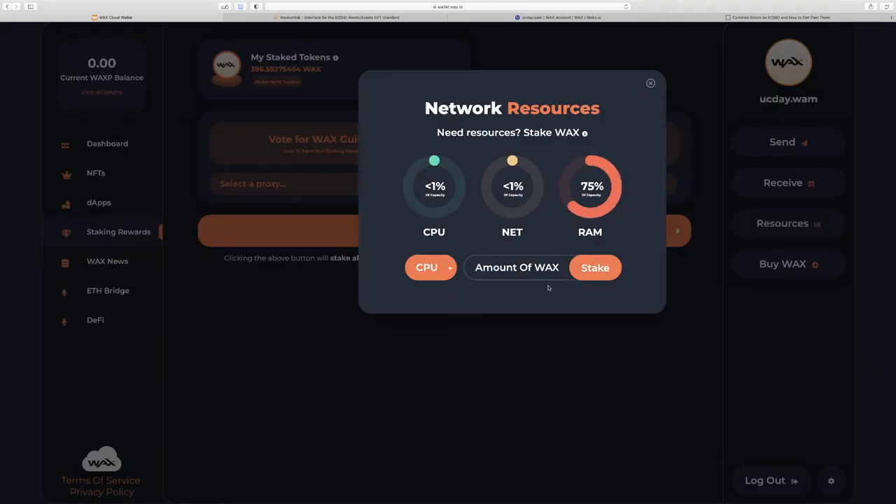
click(517, 267)
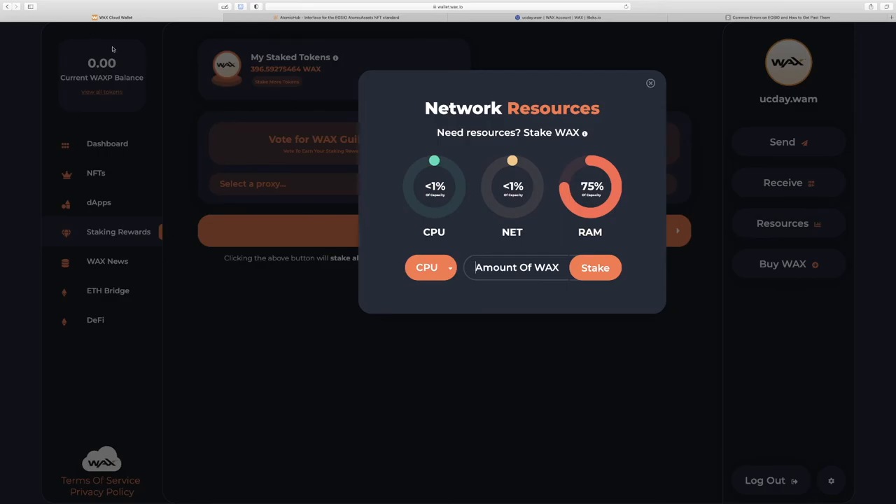
click(650, 82)
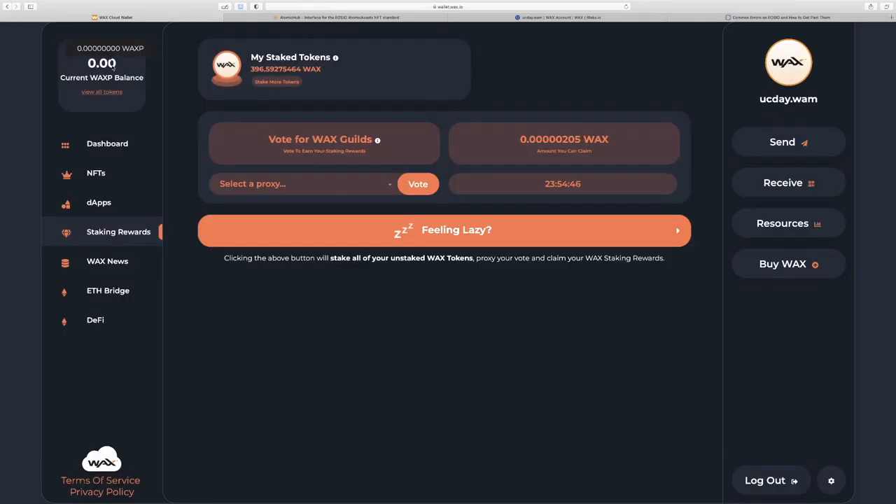
click(781, 224)
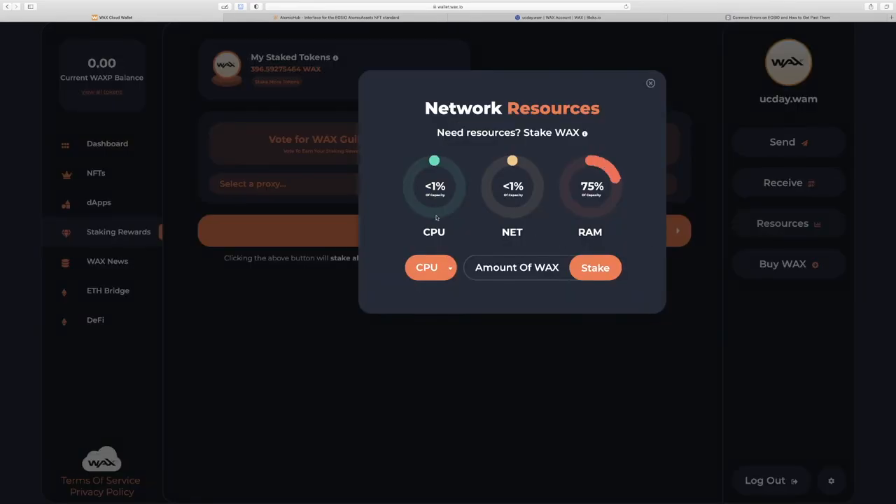
click(650, 84)
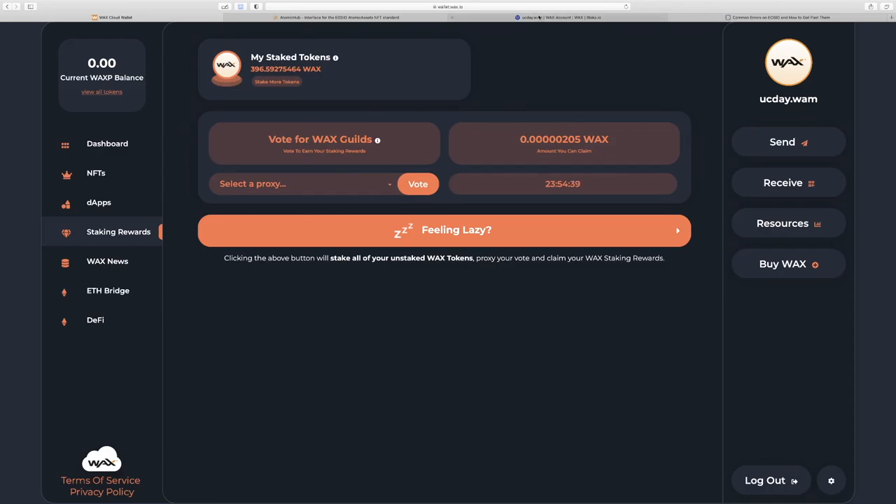